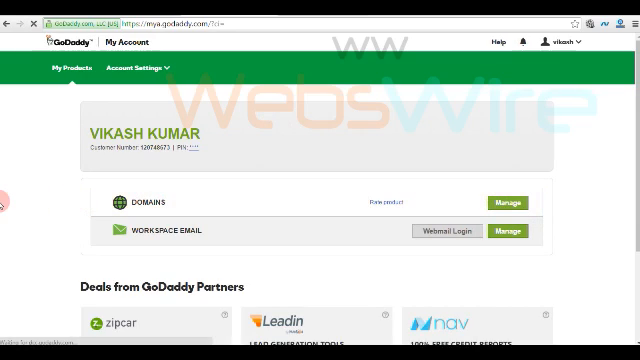
Open My Domains and scroll to jharkhandresults.com with its external nameservers.
click(509, 196)
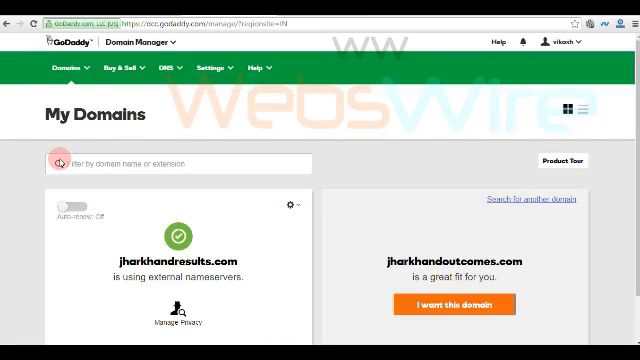
scroll(down, 3)
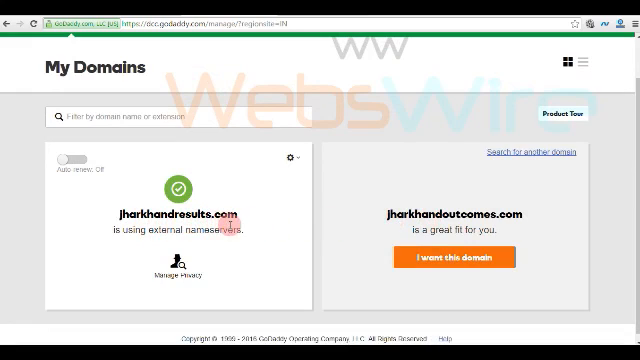
mouse_move(290, 160)
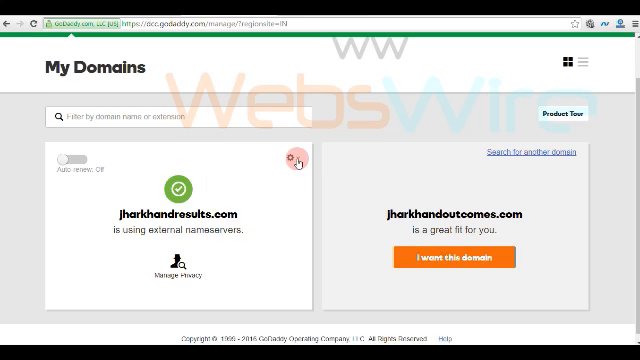
Open Manage DNS for jharkhandresults.com and scroll to the ns1/ns2.ipage.com nameservers.
click(290, 158)
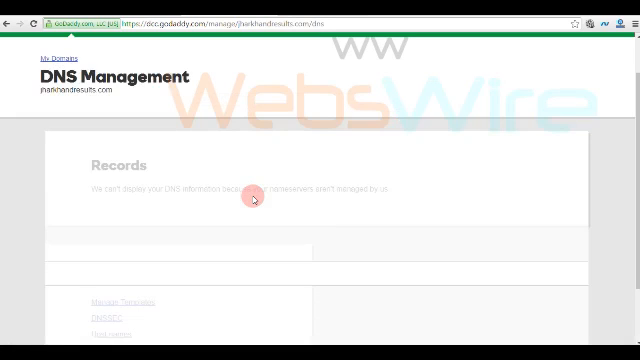
scroll(down, 3)
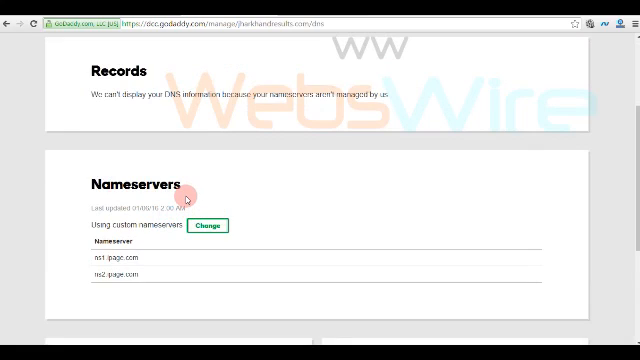
mouse_move(113, 233)
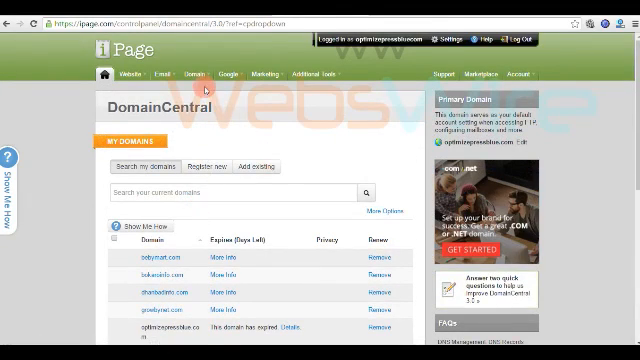
Switch to the Add existing tab under My Domains in iPage DomainCentral.
click(202, 73)
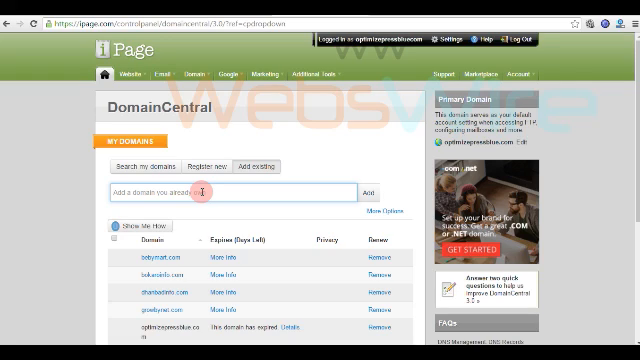
Enter 'jharkhand.com' in the 'Add a domain you already own' field.
text(har)
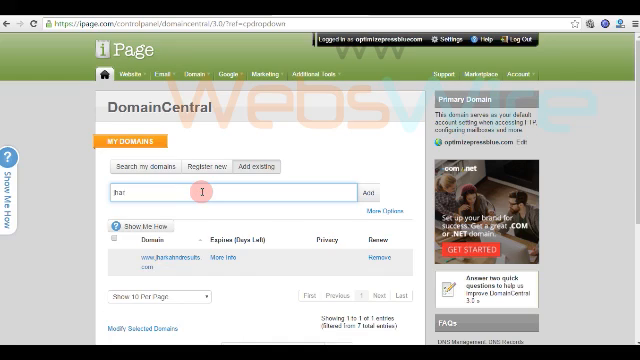
text(harkhand)
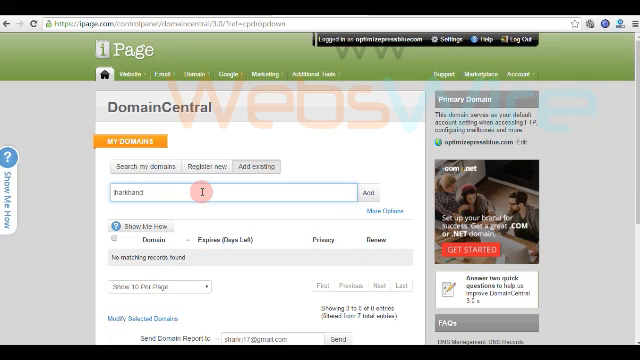
text(.com)
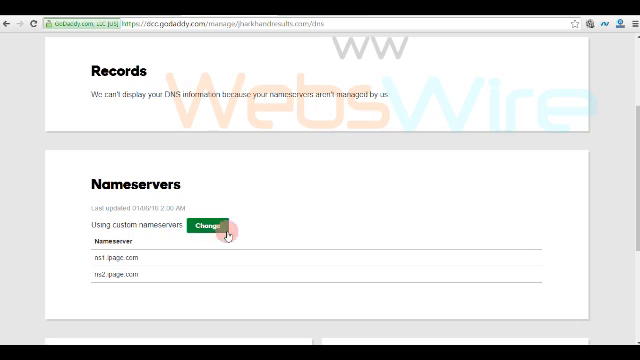
Change jharkhandresults.com's nameservers, keeping Custom ns1.ipage.com and ns2.ipage.com, and save.
click(211, 229)
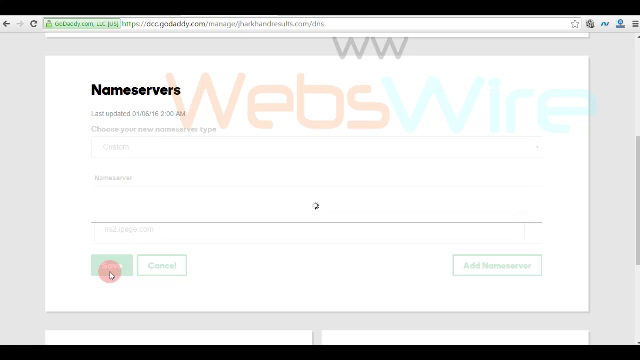
click(110, 265)
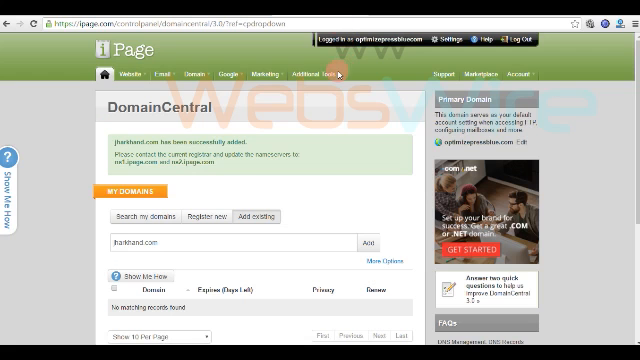
mouse_move(320, 163)
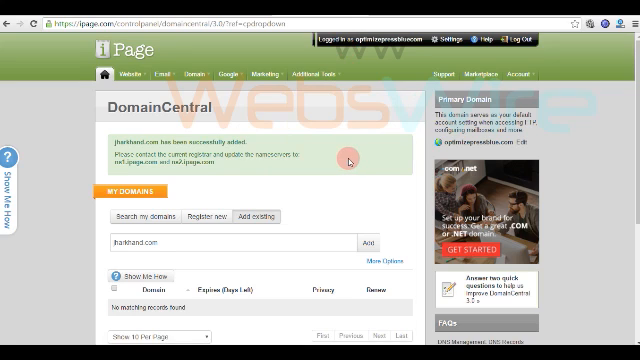
Scroll through the jharkhand.com success notice and the DomainCentral domain list.
scroll(down, 3)
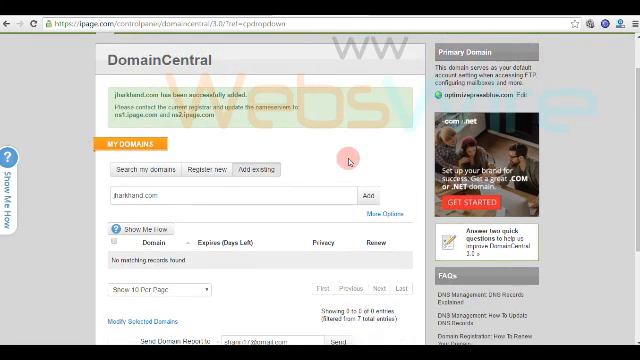
scroll(down, 3)
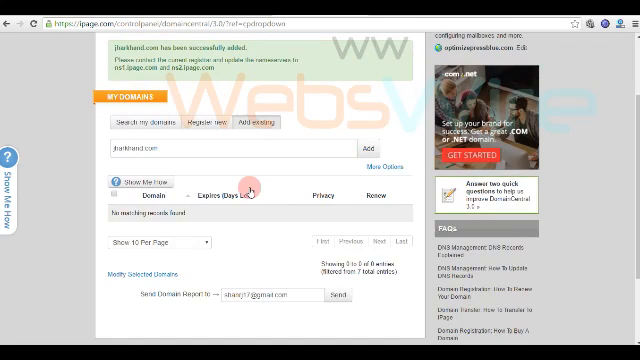